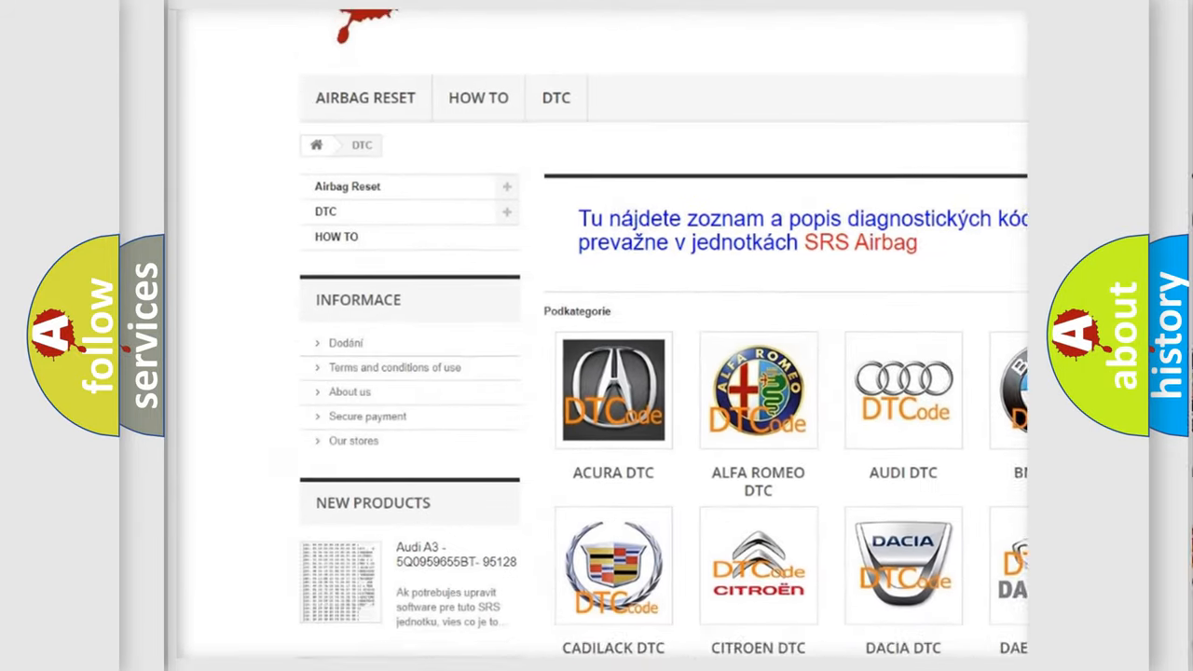
scroll(down, 3)
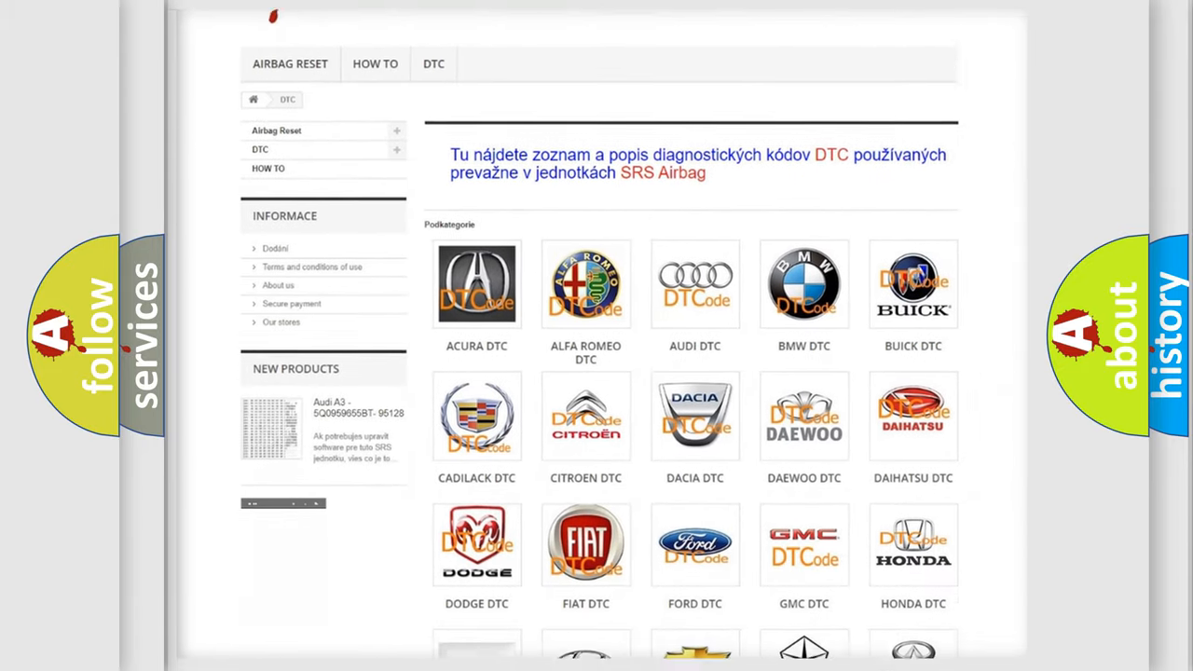
scroll(down, 3)
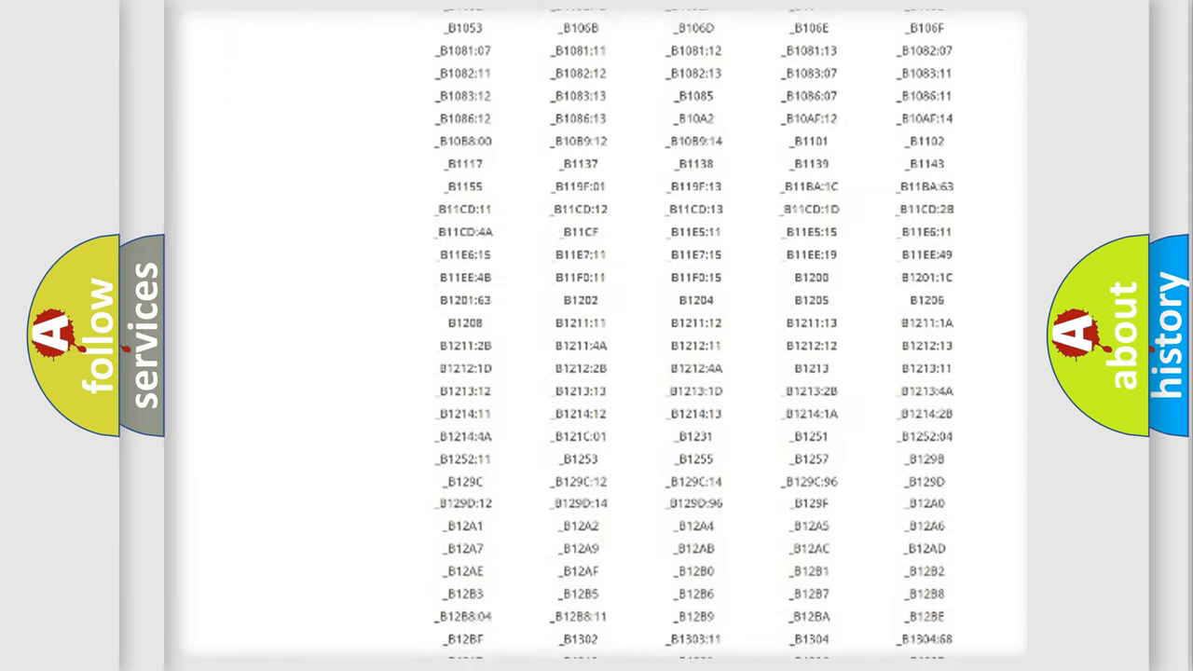
scroll(down, 3)
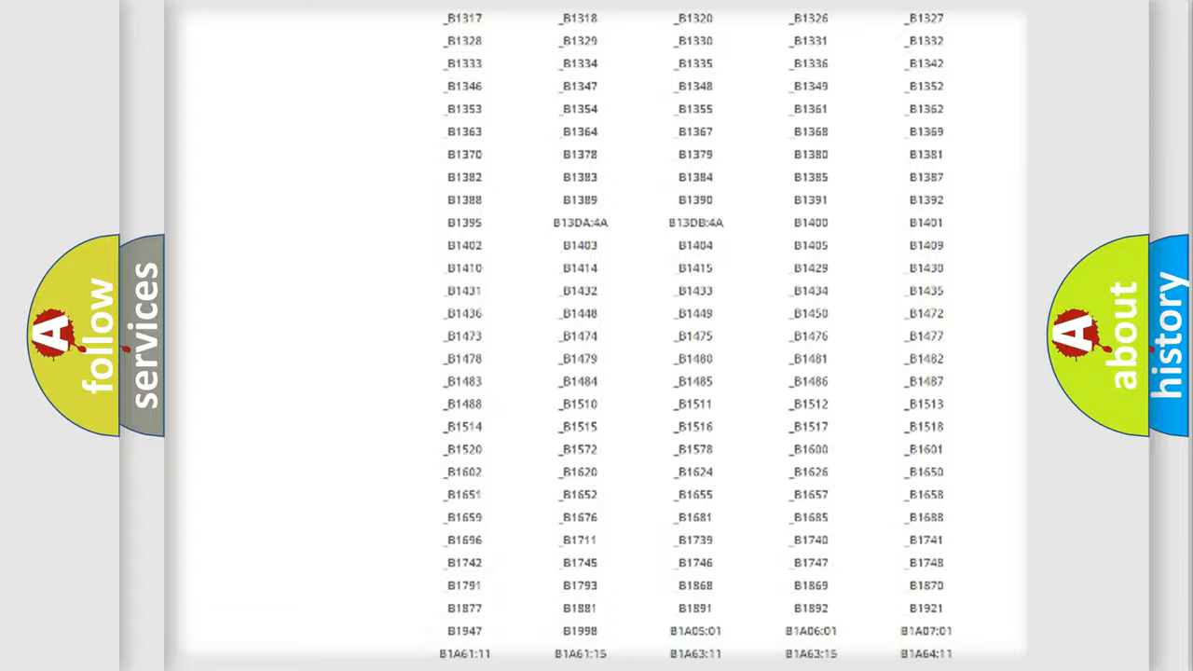